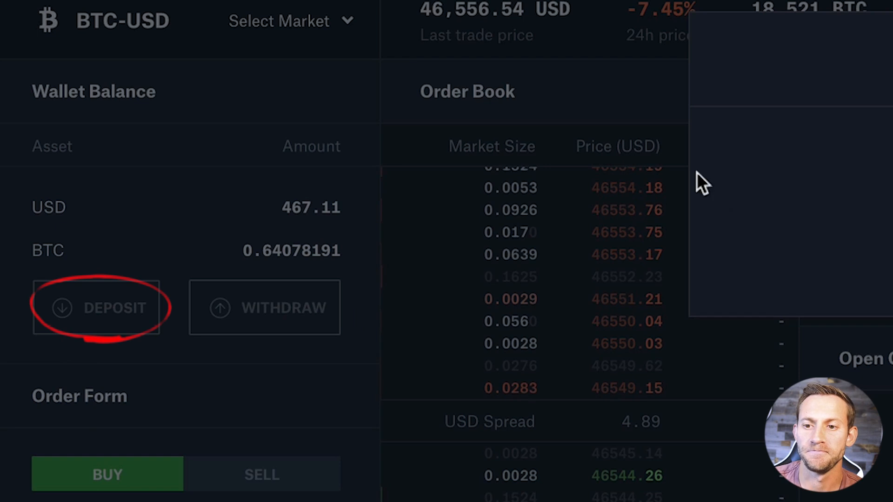
Step: Start a wallet deposit and choose USD, showing bank, wire and Coinbase.com funding options
click(99, 308)
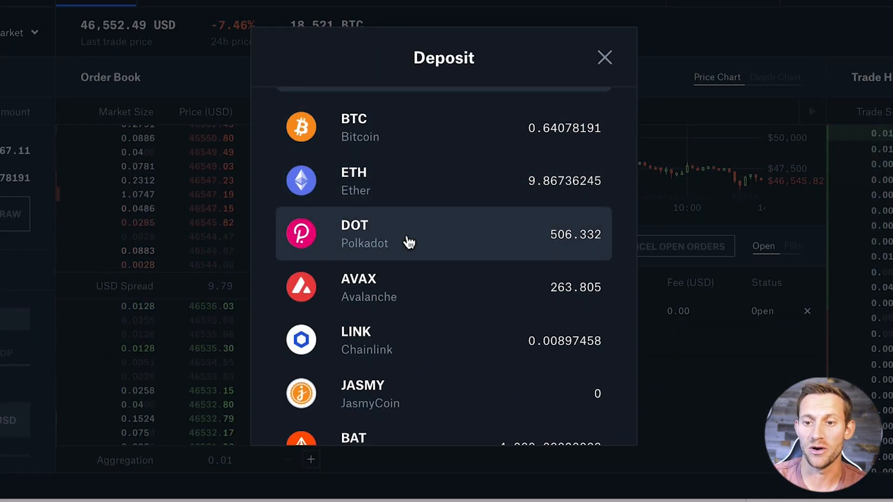
text(usd)
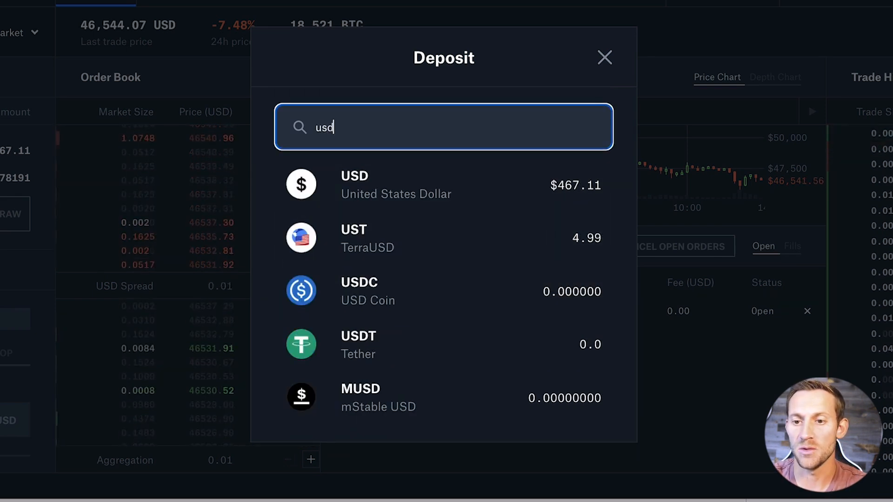
click(396, 184)
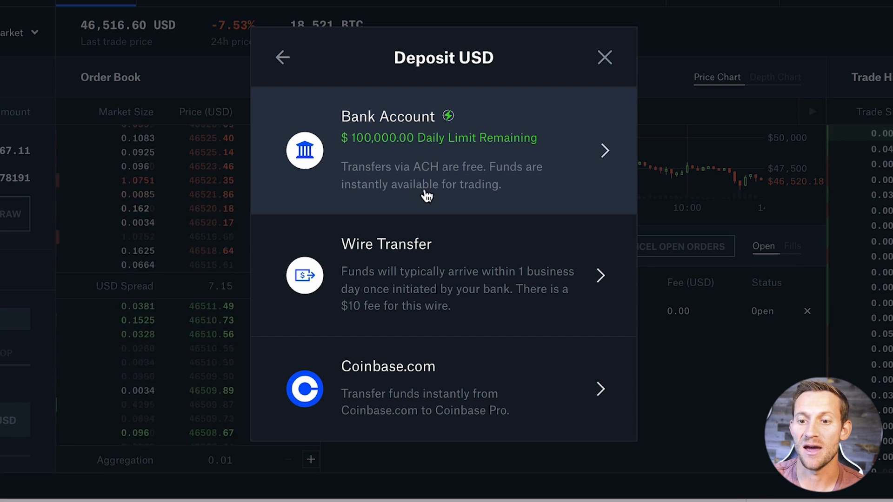
mouse_move(437, 338)
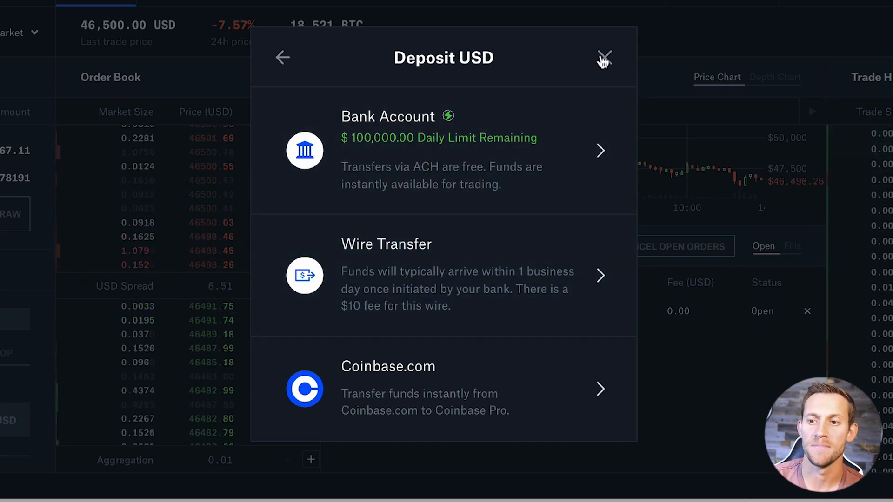
Step: Close the deposit window and filter the market list by BTC, ETH, then USD pairs
click(605, 57)
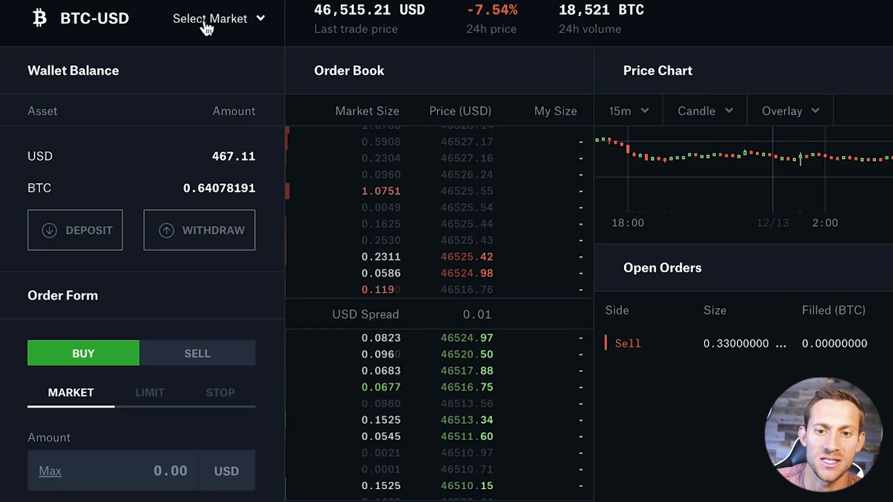
click(219, 19)
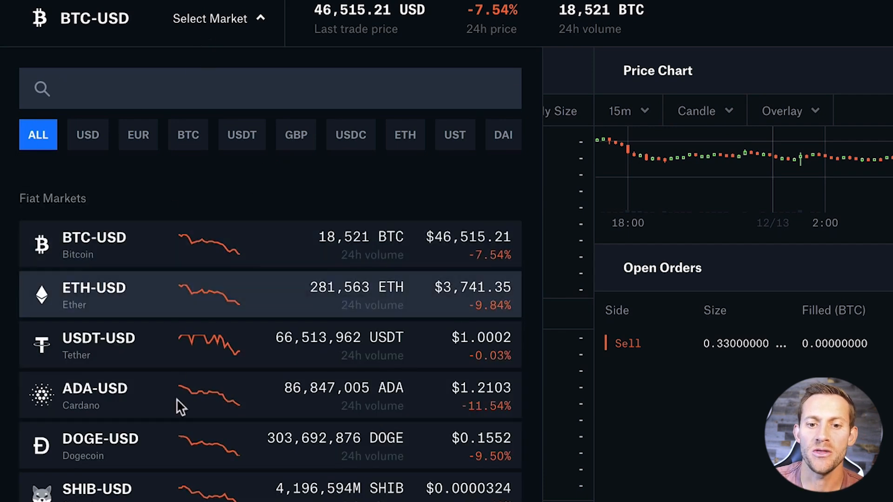
mouse_move(160, 307)
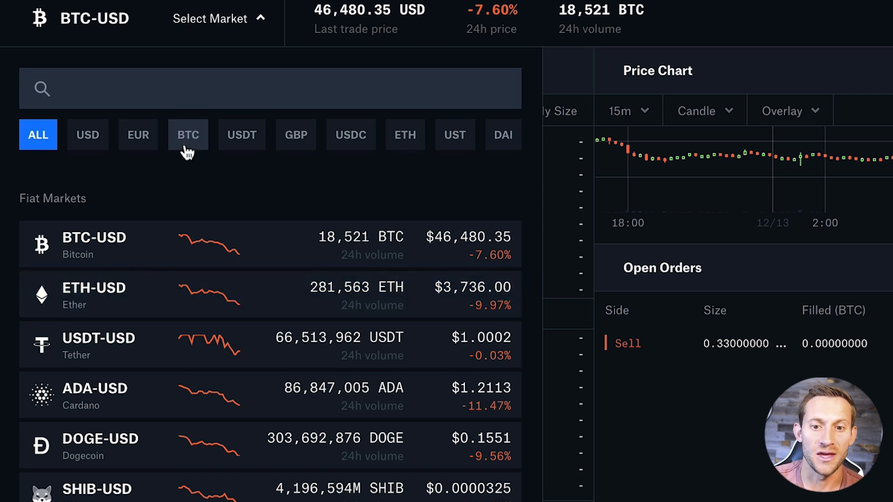
click(187, 135)
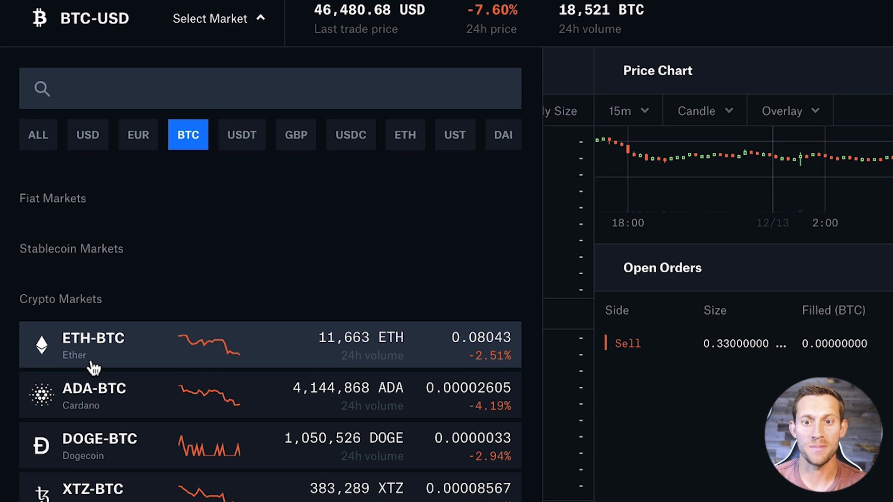
mouse_move(102, 397)
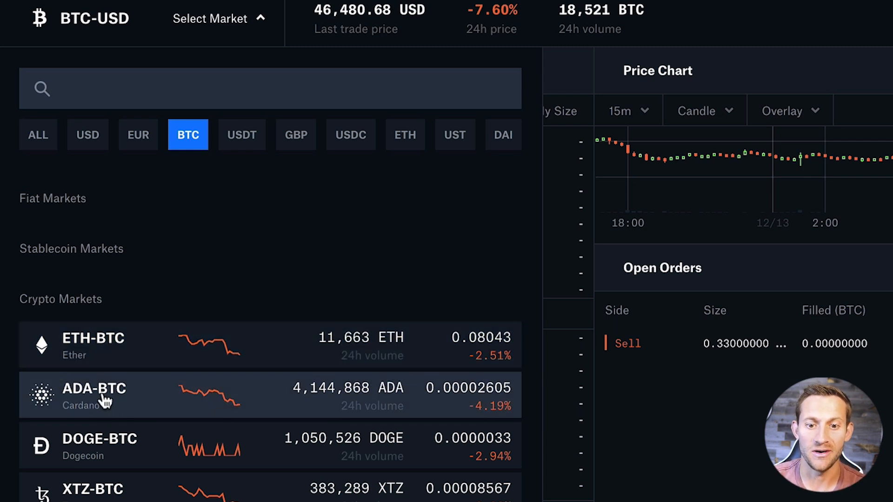
mouse_move(88, 135)
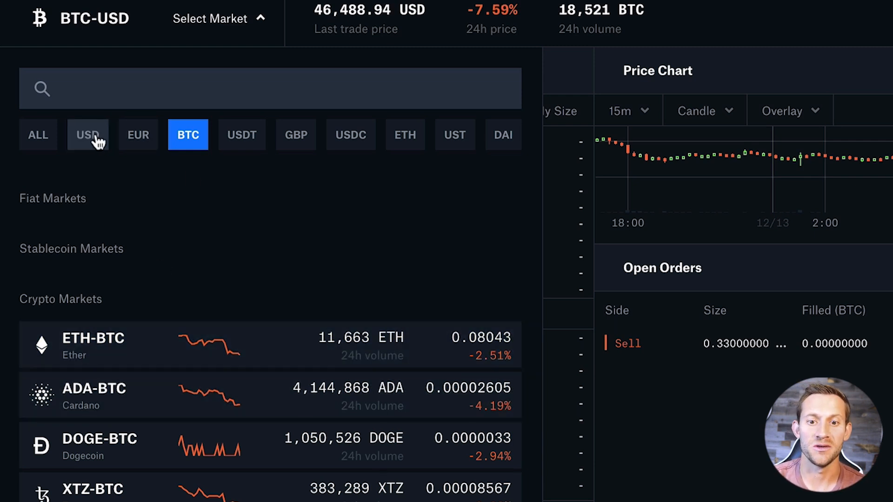
click(404, 135)
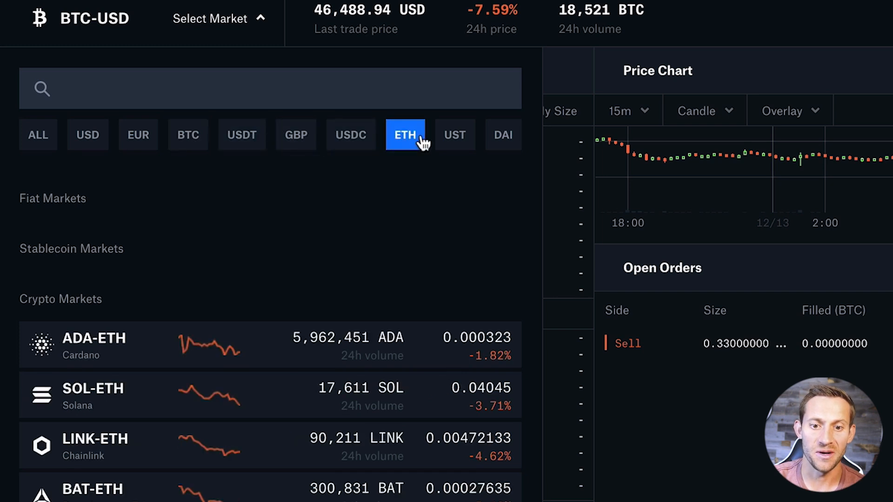
mouse_move(207, 357)
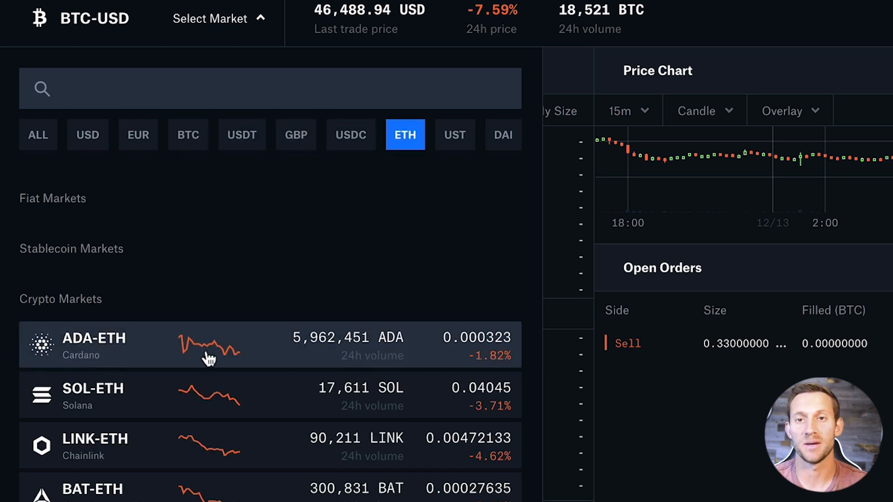
mouse_move(158, 428)
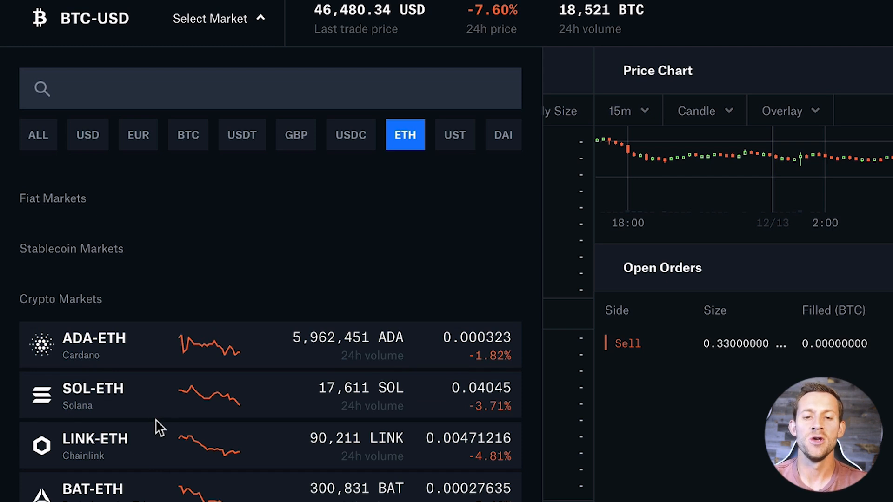
mouse_move(252, 16)
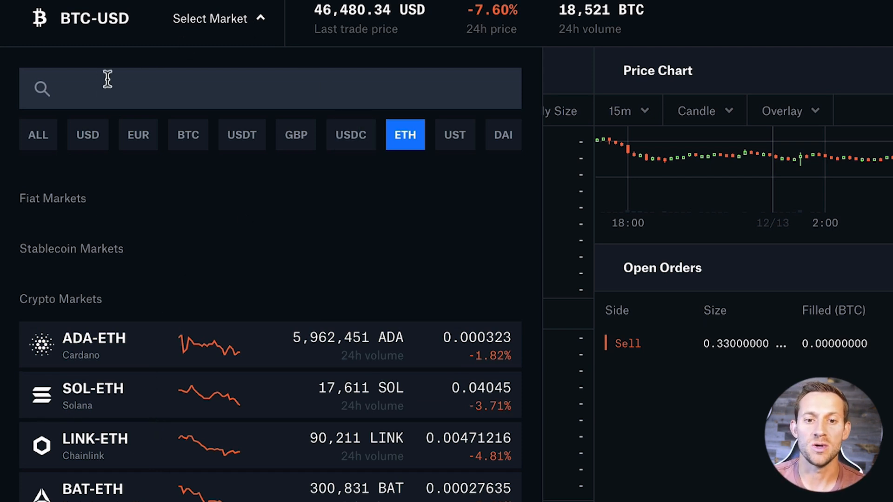
mouse_move(87, 134)
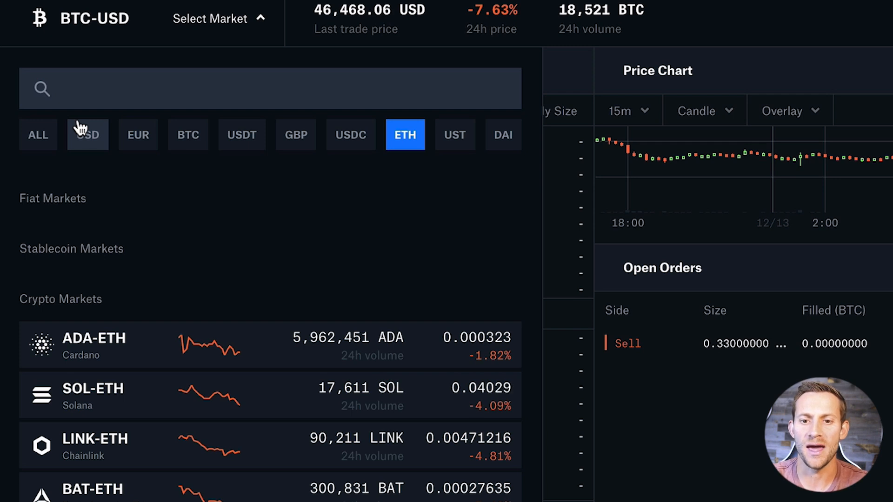
click(87, 135)
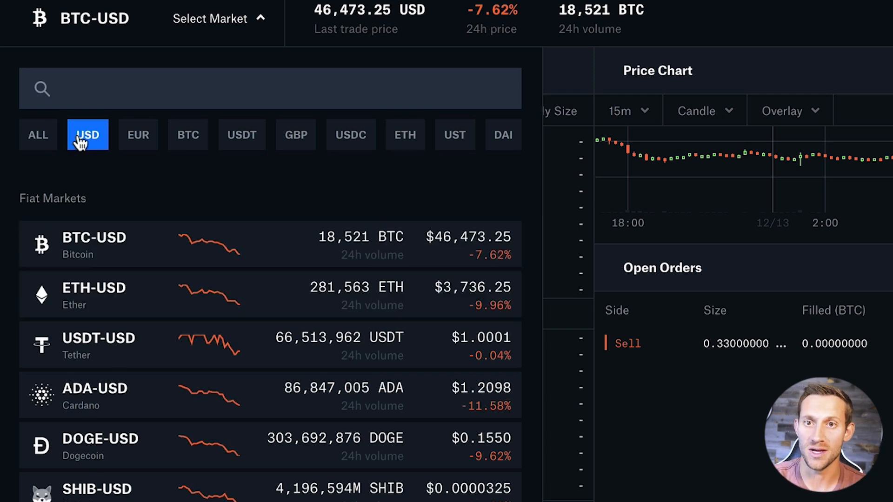
mouse_move(108, 268)
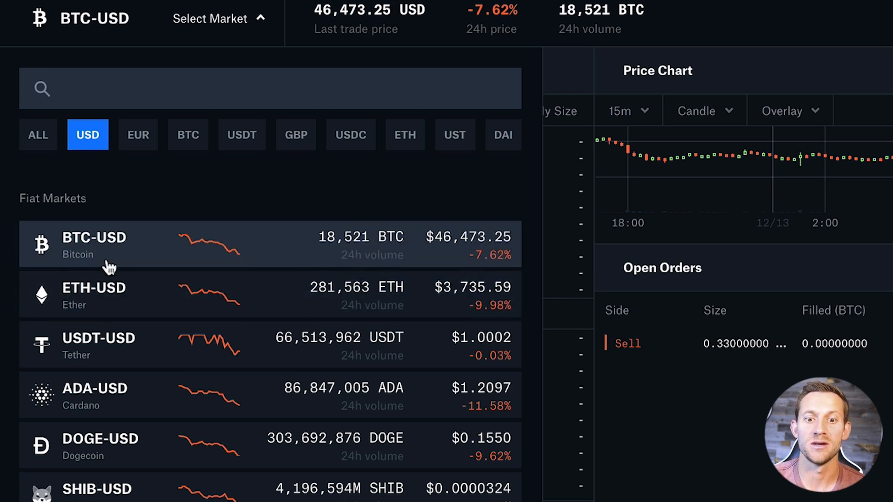
mouse_move(144, 147)
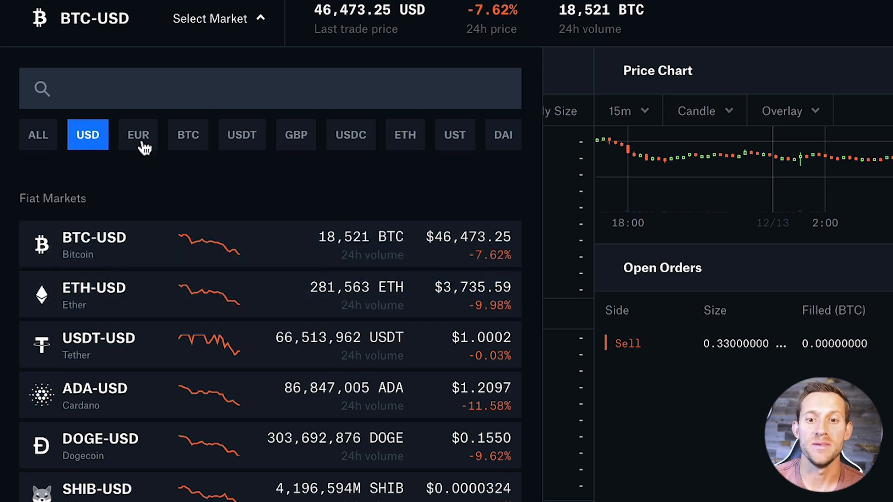
Step: Filter the market list to BTC-quoted pairs and browse down to MATIC-BTC, WCFG-BTC, SKL-BTC, TRB-BTC
click(188, 135)
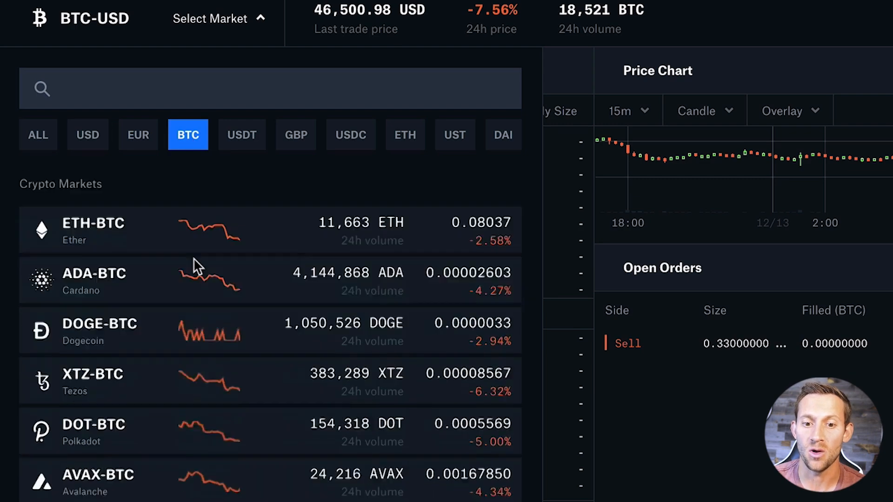
scroll(down, 3)
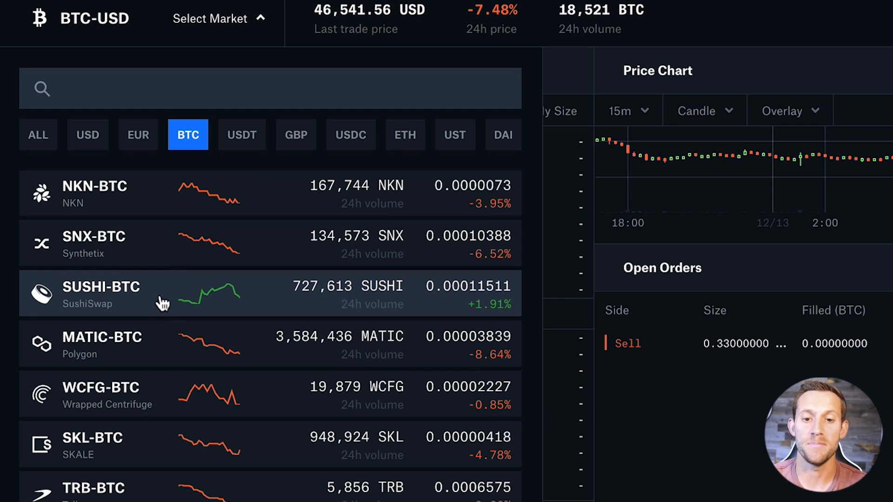
scroll(down, 3)
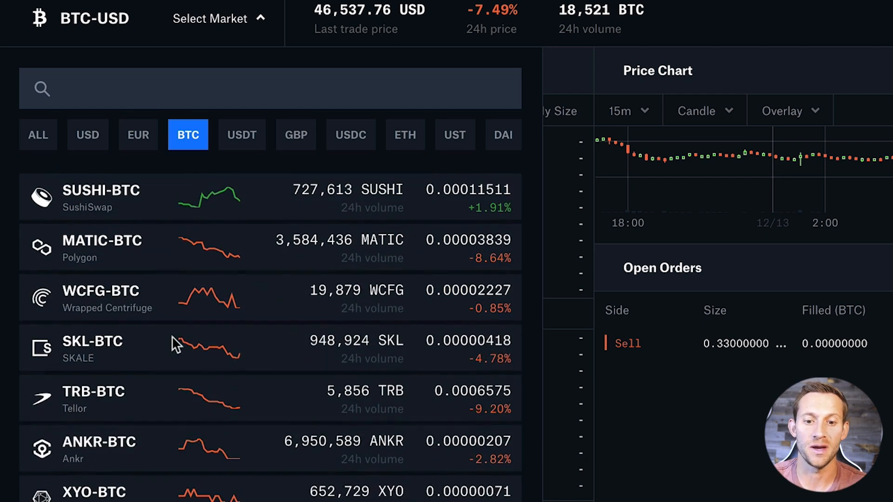
scroll(down, 3)
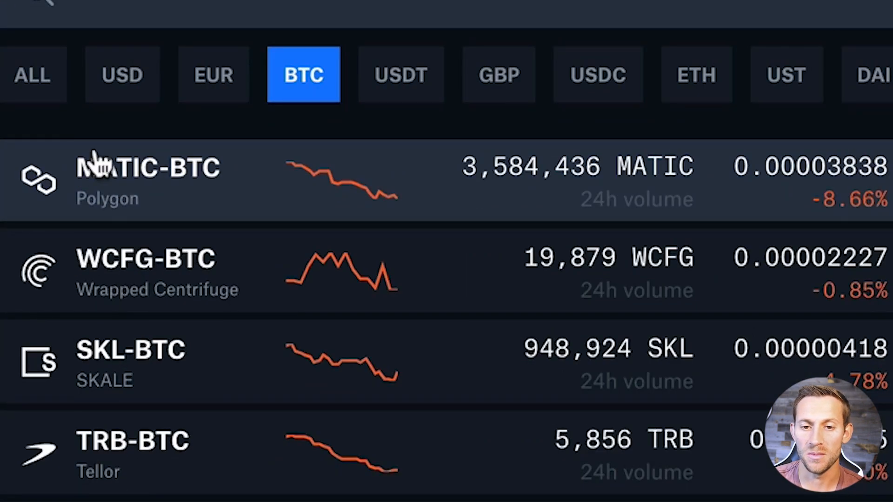
mouse_move(220, 165)
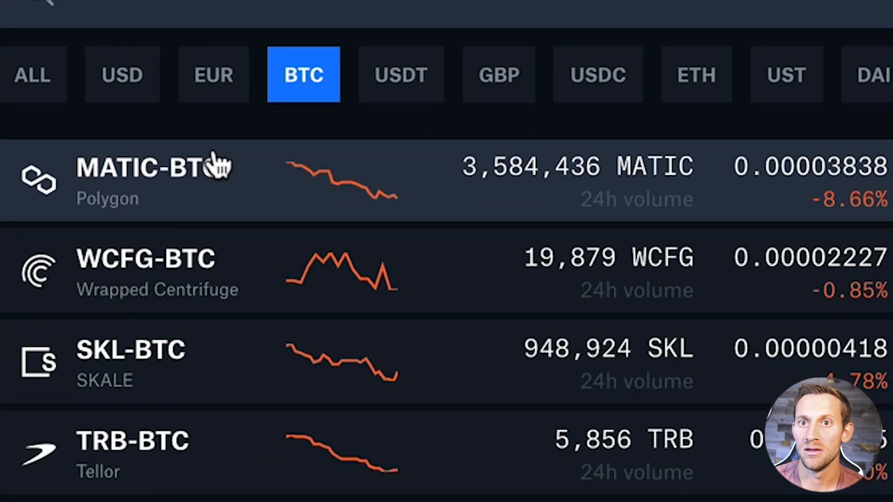
mouse_move(193, 227)
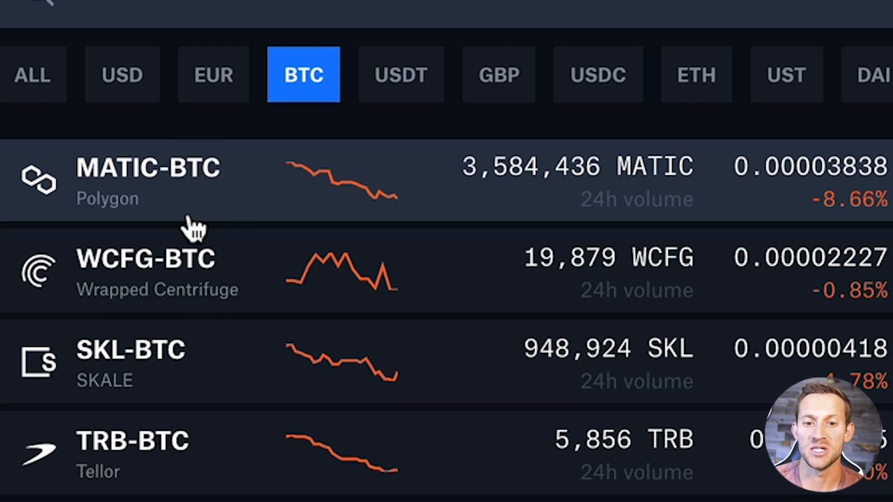
mouse_move(91, 219)
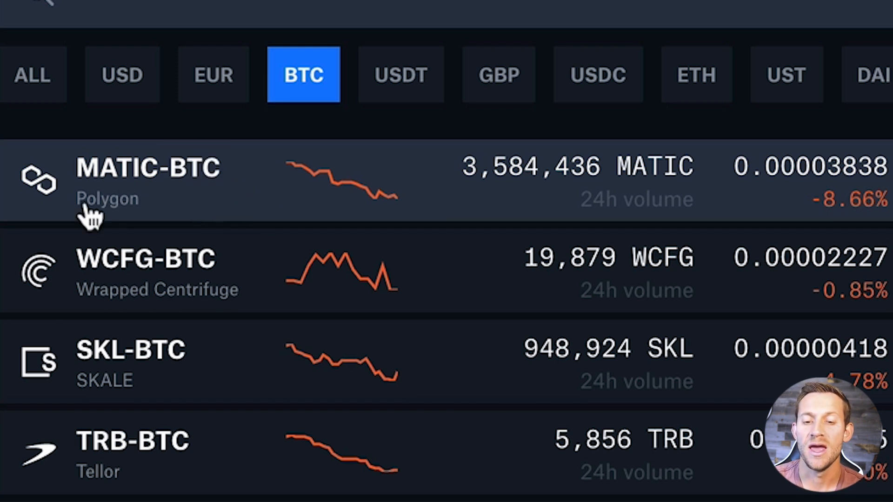
mouse_move(102, 177)
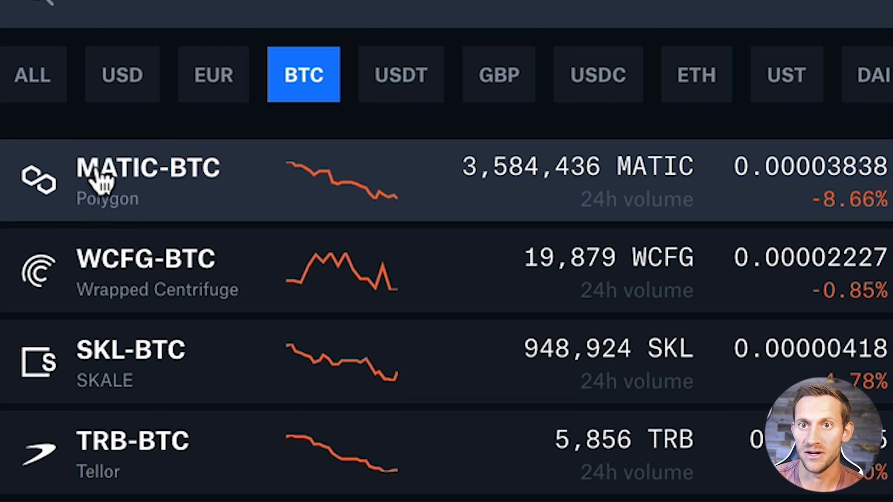
mouse_move(290, 262)
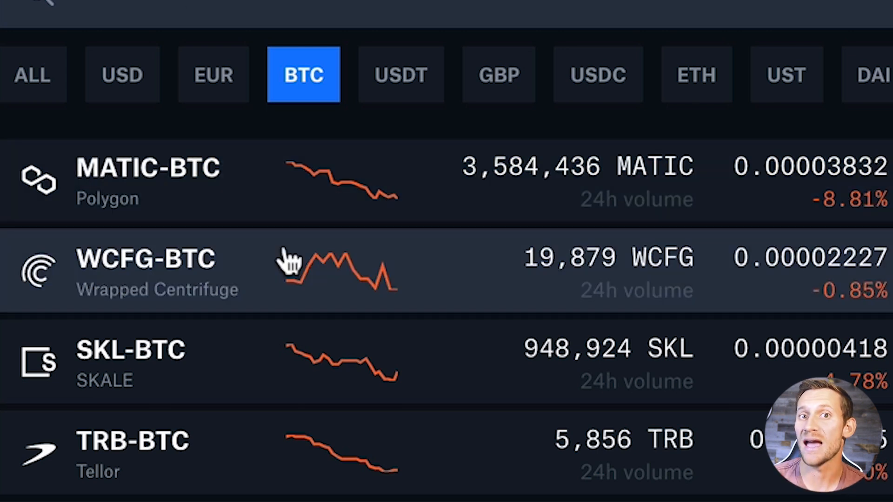
mouse_move(159, 177)
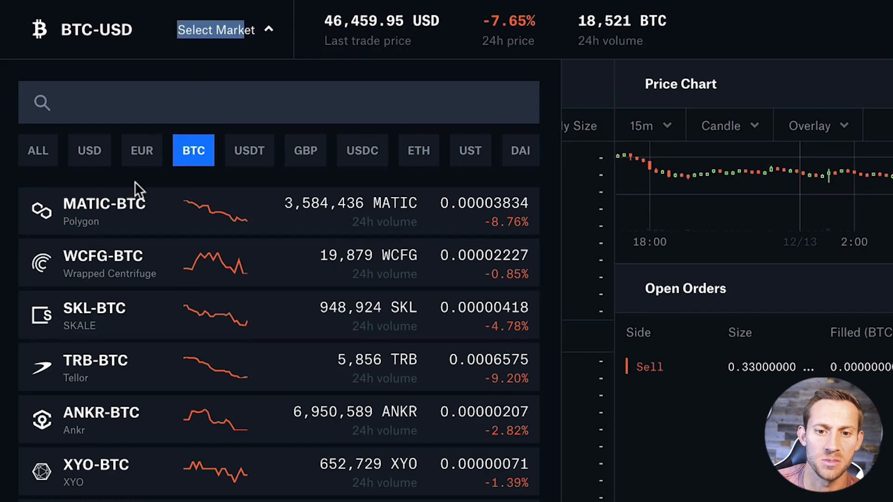
Step: Close the market picker and return to the BTC-USD trade page with its market buy form
click(89, 150)
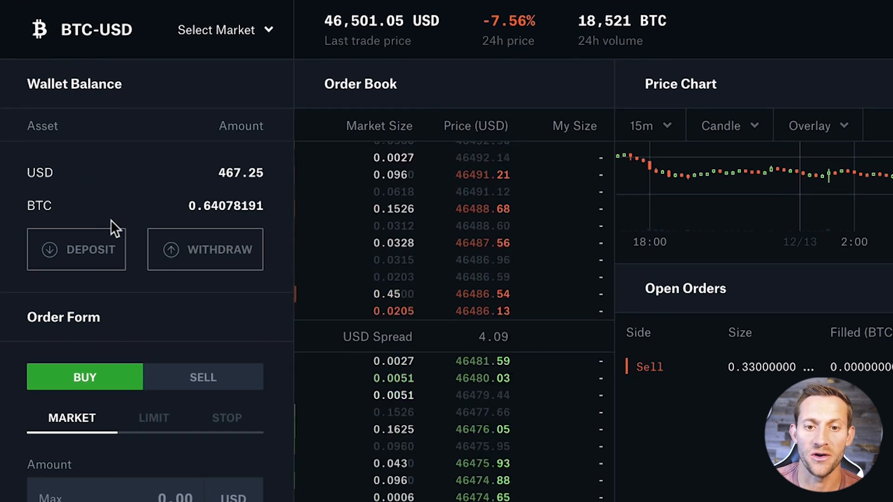
scroll(down, 3)
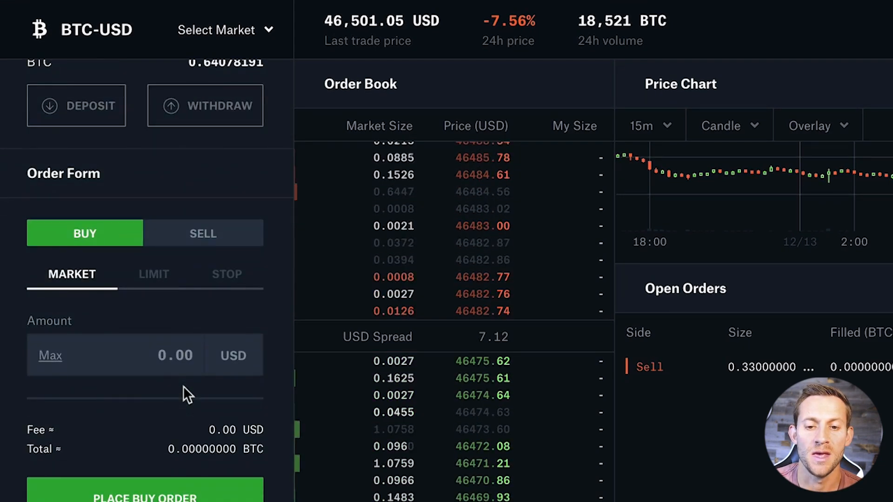
mouse_move(196, 282)
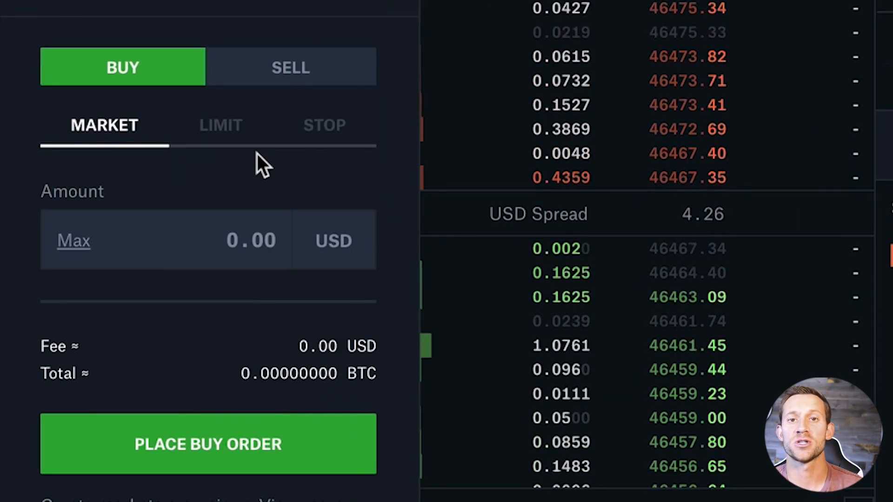
click(104, 125)
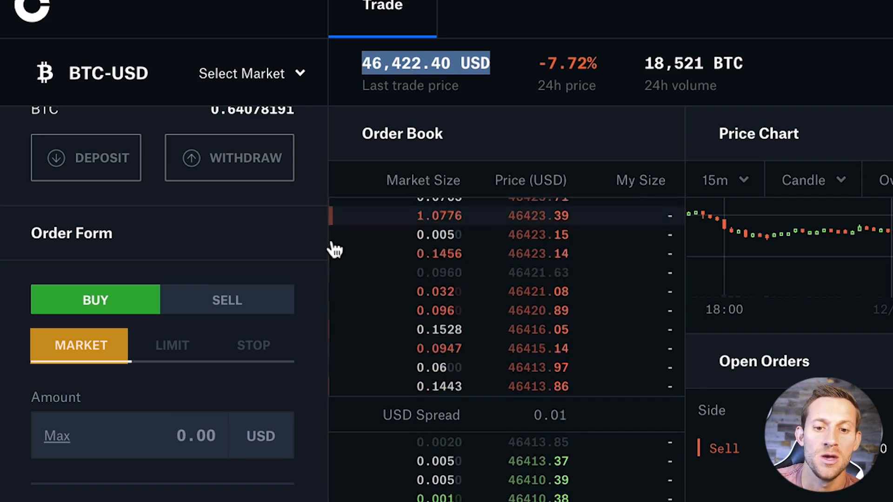
Step: Fill a limit sell order for 1 BTC at a 430000 USD limit price
click(172, 345)
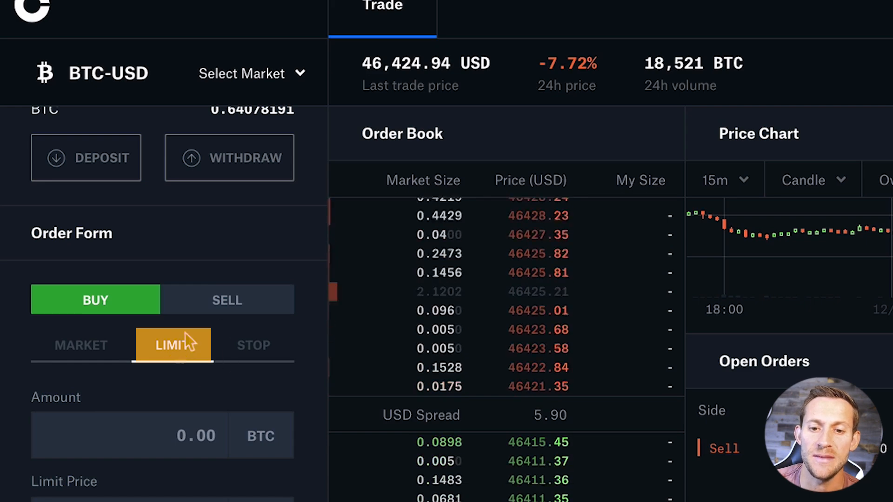
mouse_move(153, 387)
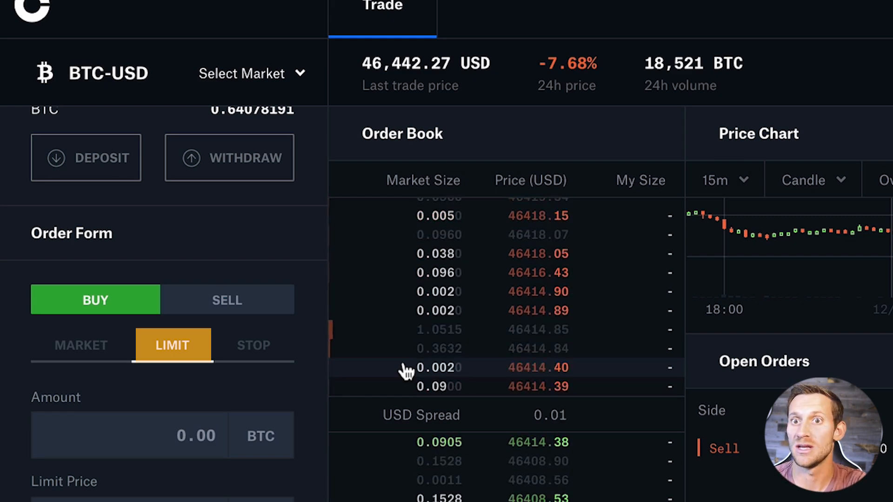
scroll(down, 3)
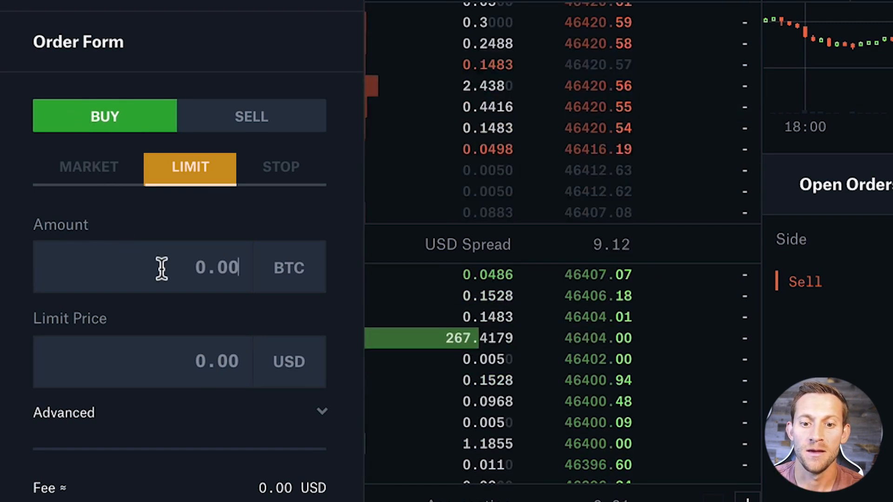
text(1)
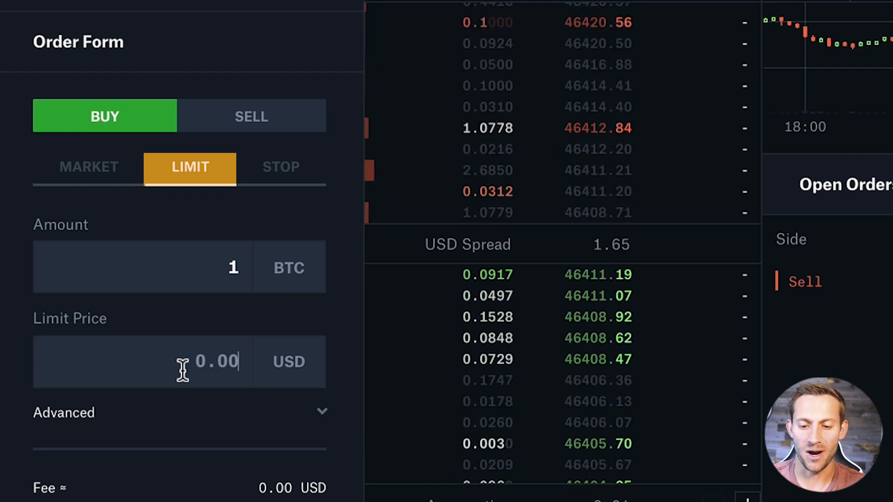
text(430000)
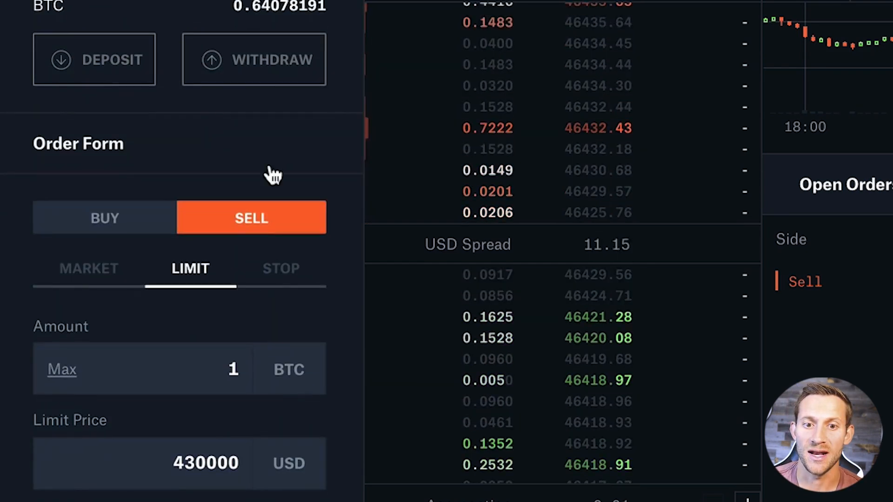
scroll(down, 3)
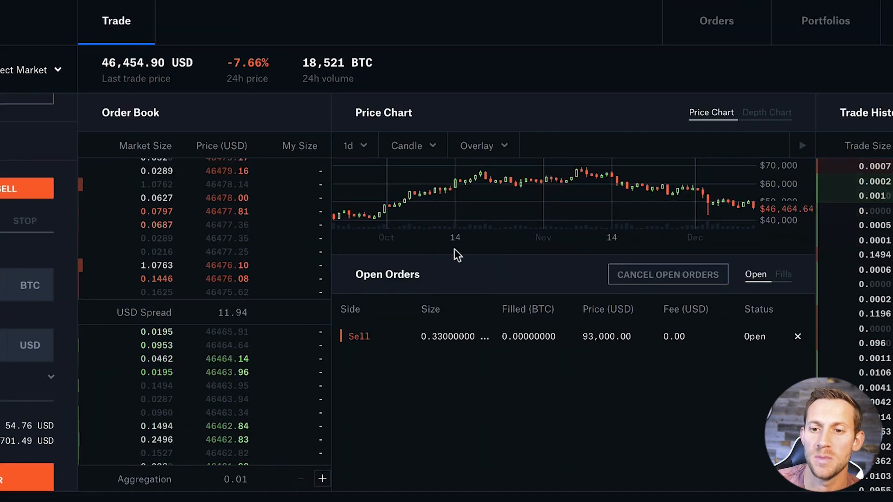
mouse_move(371, 230)
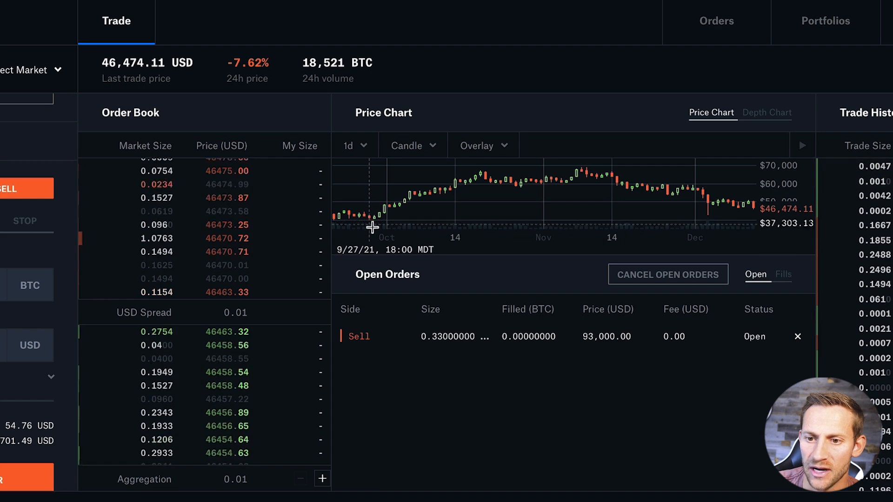
mouse_move(374, 222)
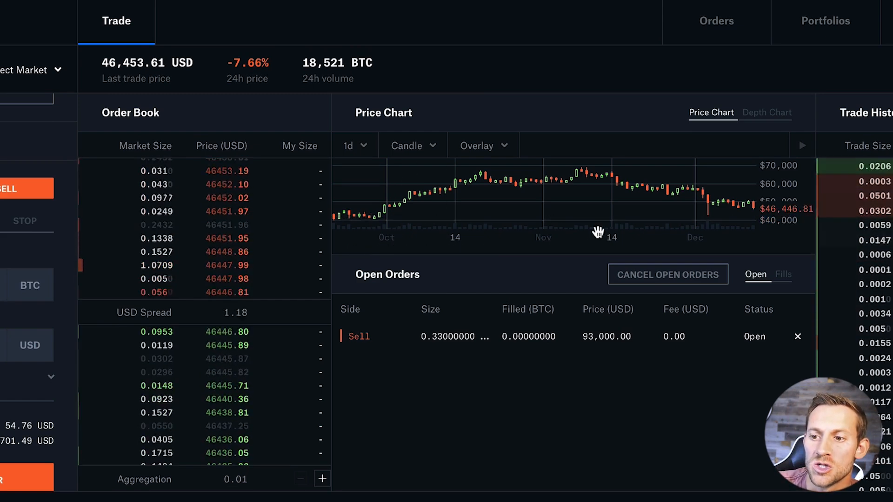
mouse_move(713, 220)
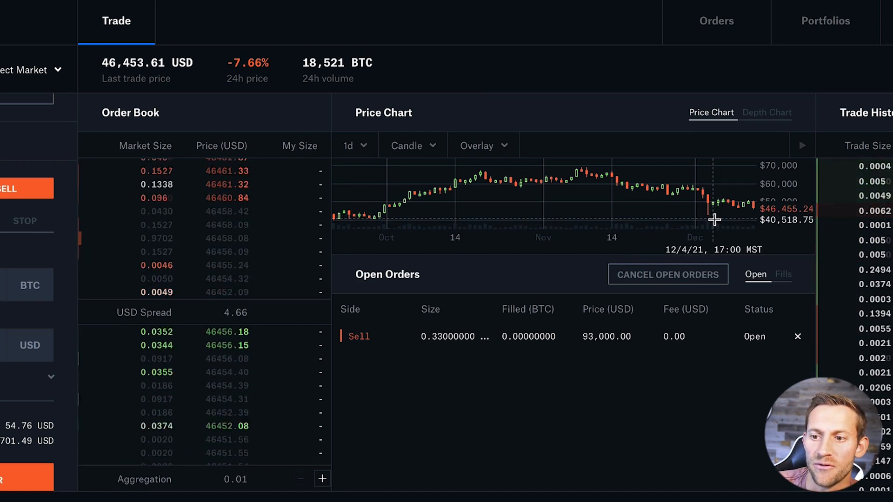
mouse_move(699, 196)
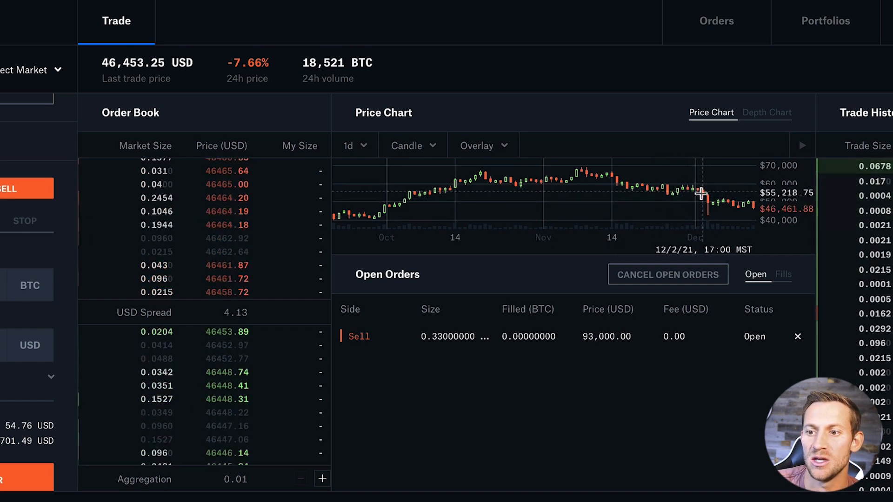
mouse_move(689, 207)
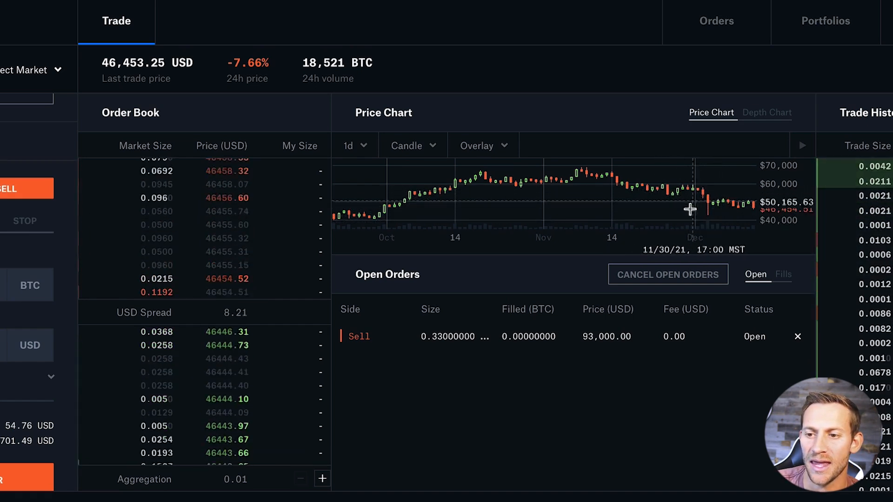
mouse_move(750, 223)
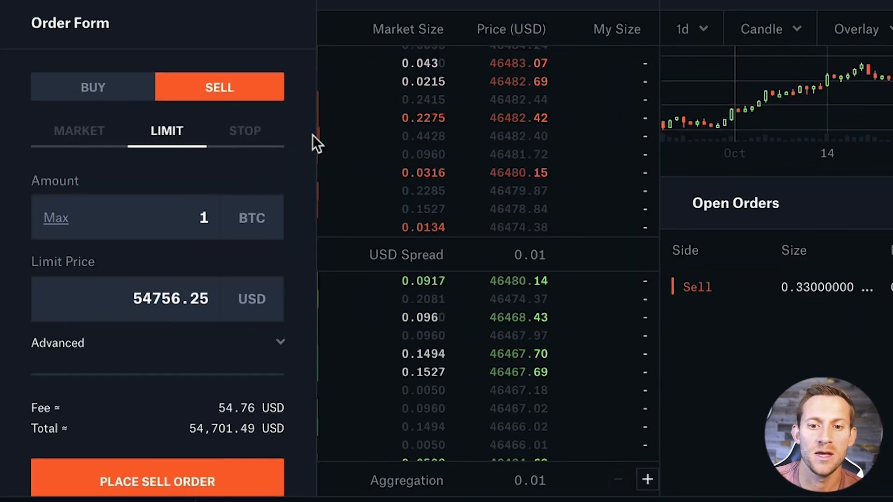
Step: Fill a stop sell order with stop price 44000 USD and enter the amount
click(244, 131)
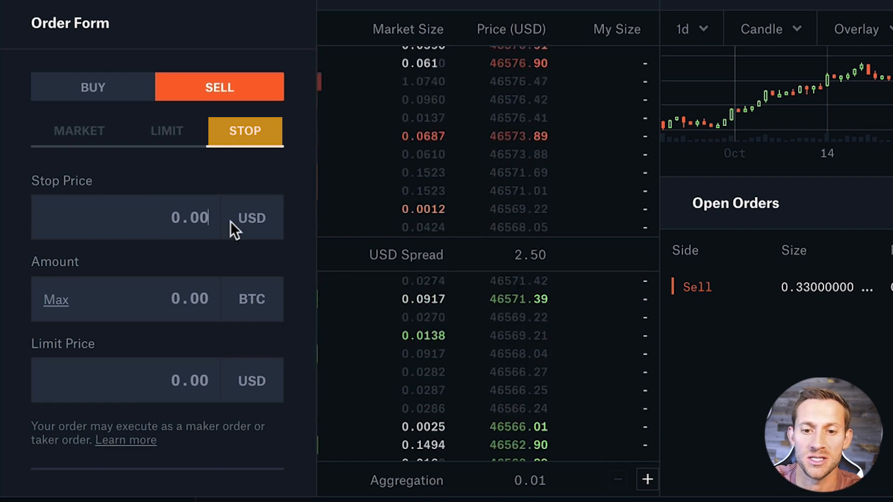
text(44)
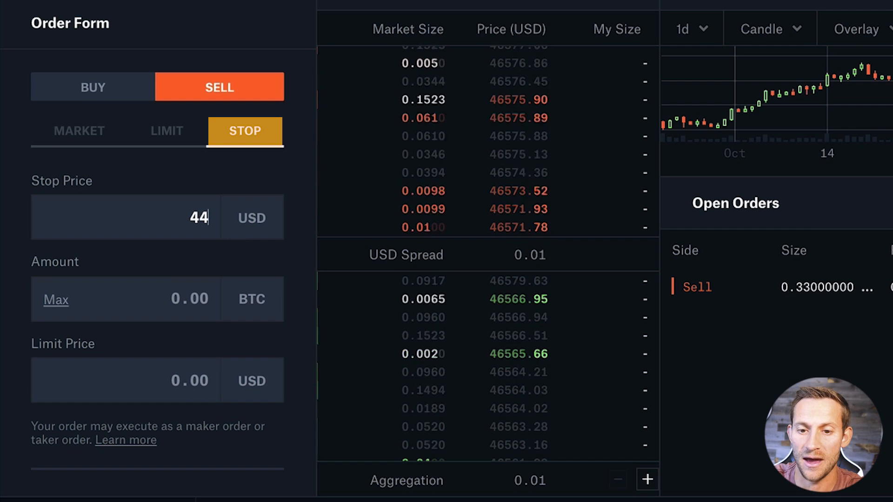
text(000)
click(126, 299)
text(1)
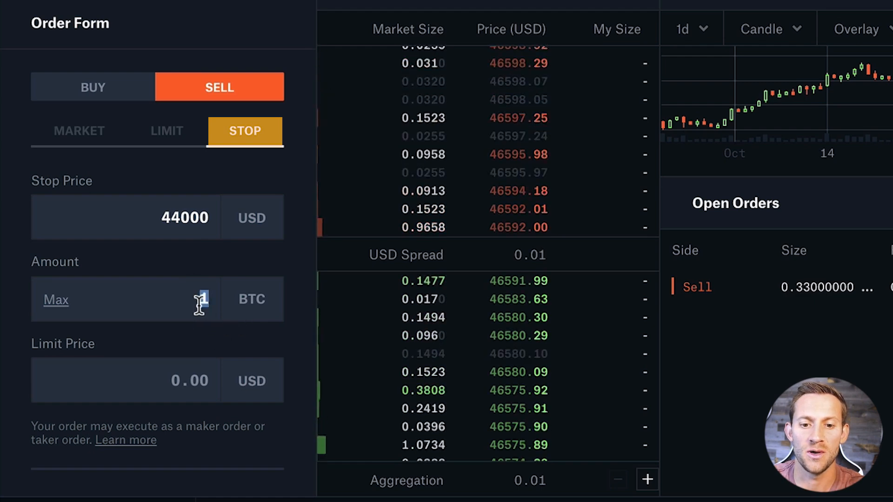
click(188, 380)
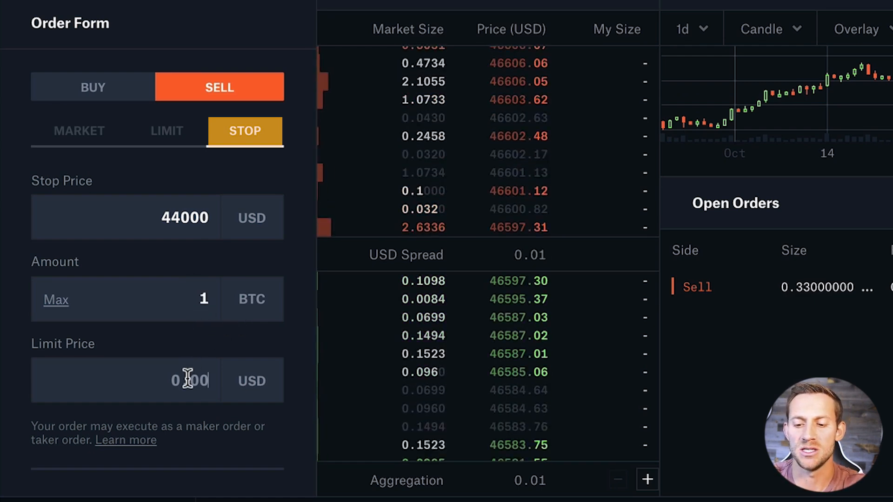
text(660)
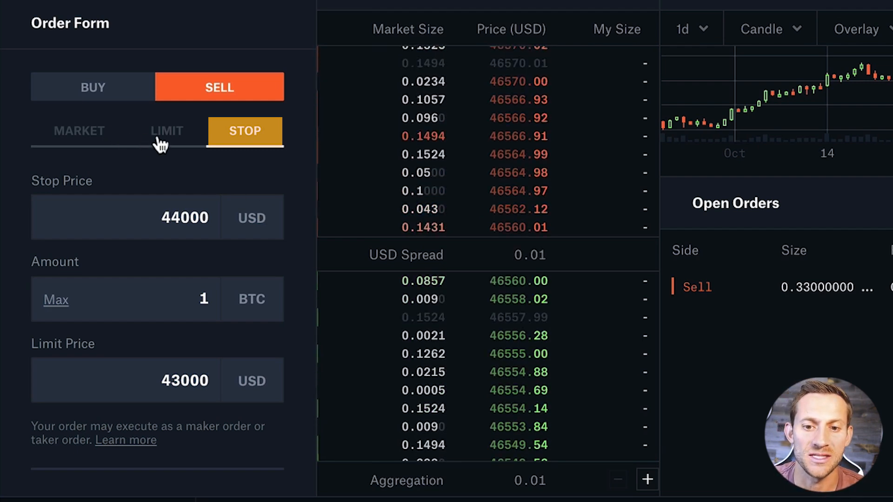
Step: Reset the stop order form and show the price chart overlay options EMA12 and EMA26
click(244, 131)
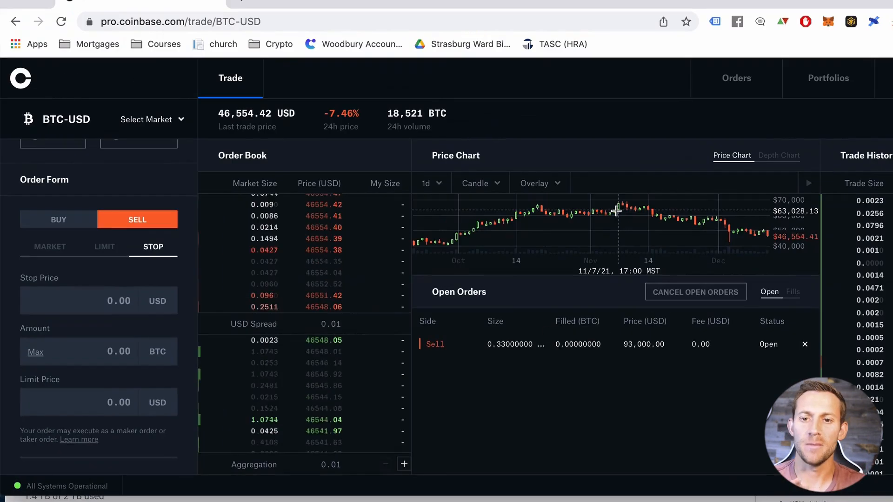
click(535, 183)
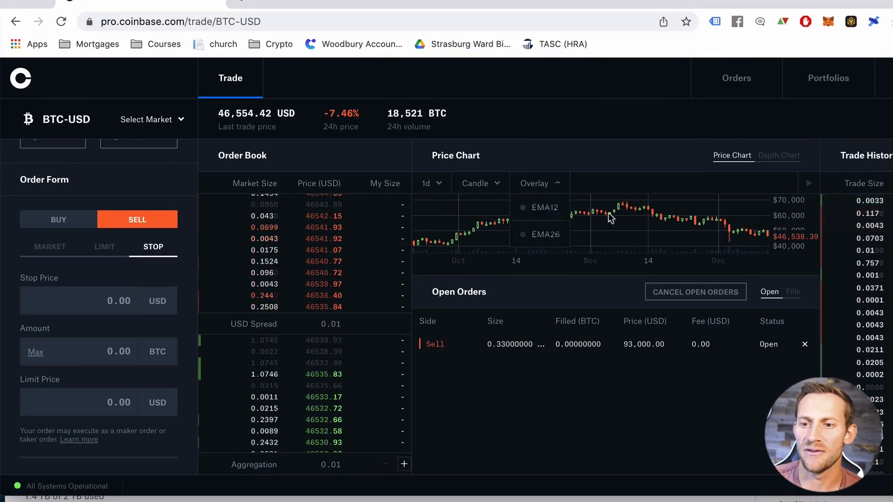
mouse_move(602, 207)
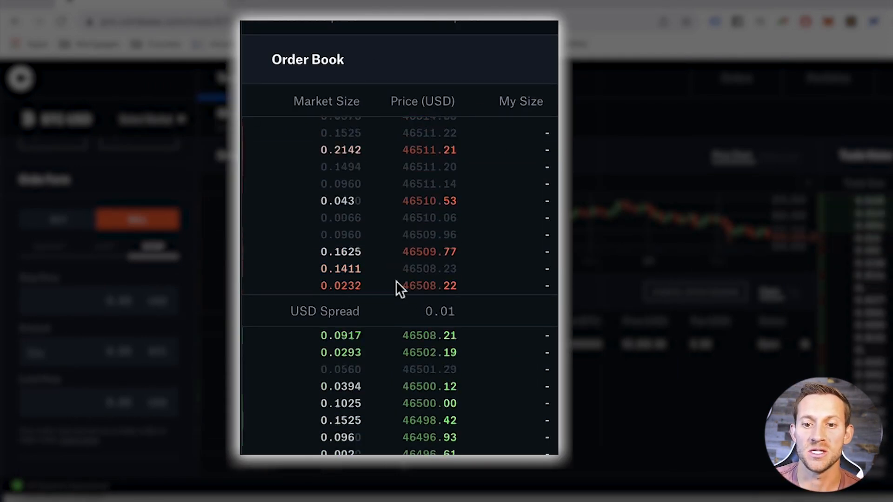
mouse_move(384, 221)
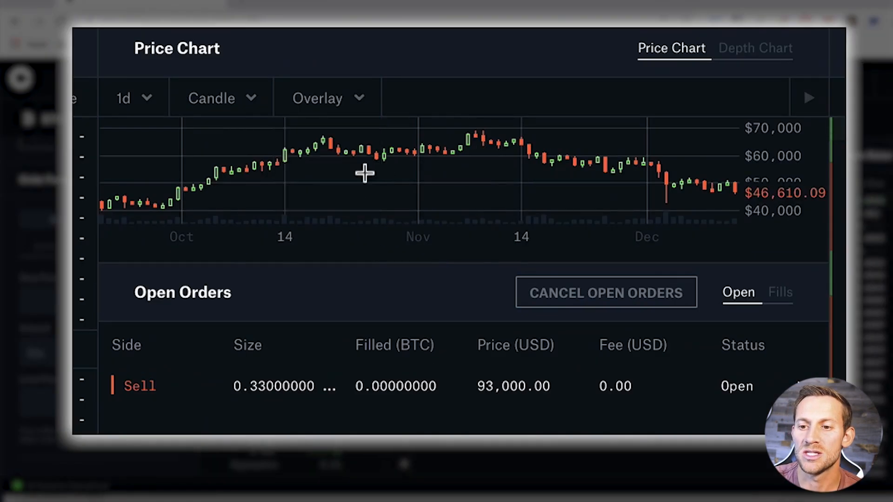
mouse_move(405, 171)
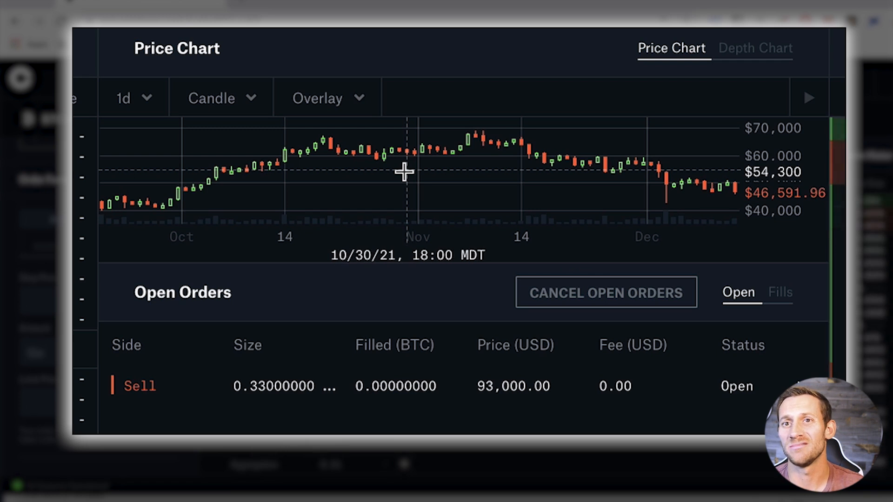
mouse_move(363, 207)
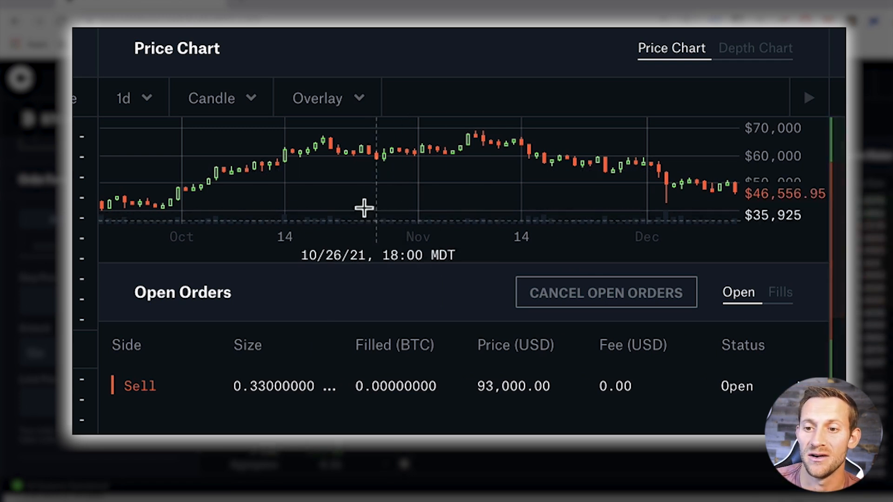
mouse_move(357, 201)
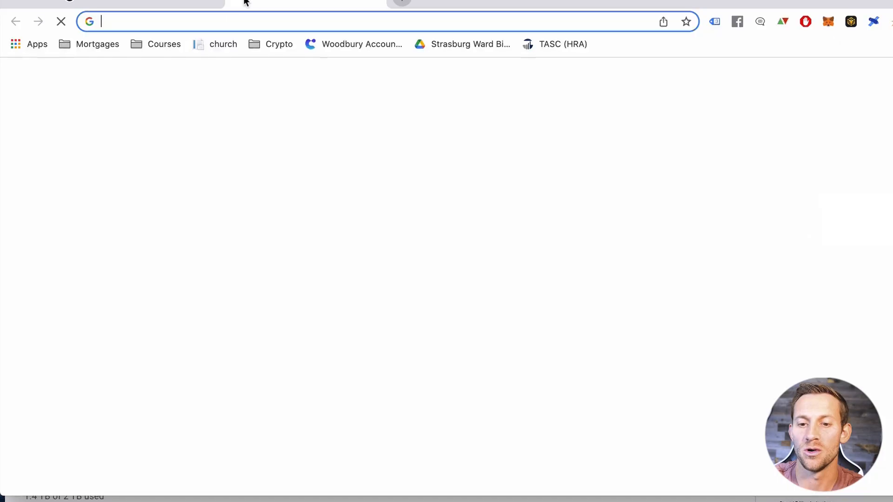
Step: Look up Klima DAO on CoinMarketCap, then return to the Coinbase Pro trade page
text(coinmarketcap.com/currencies/klima-dao/)
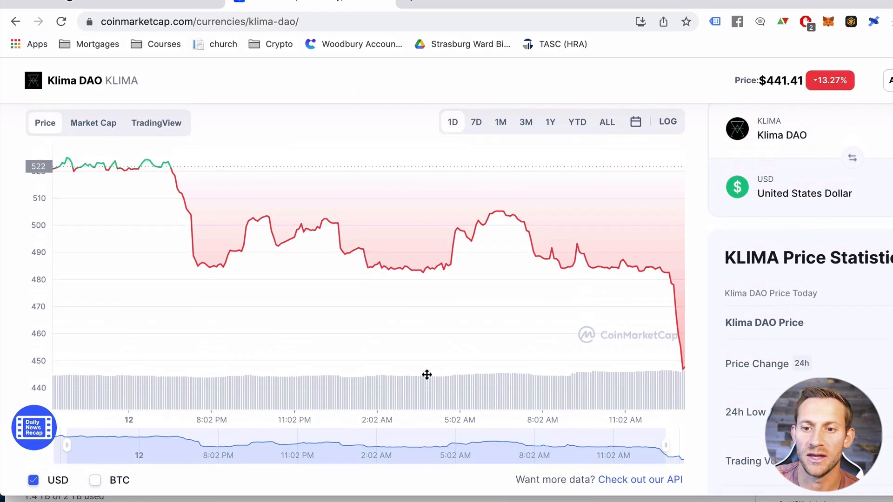
click(501, 162)
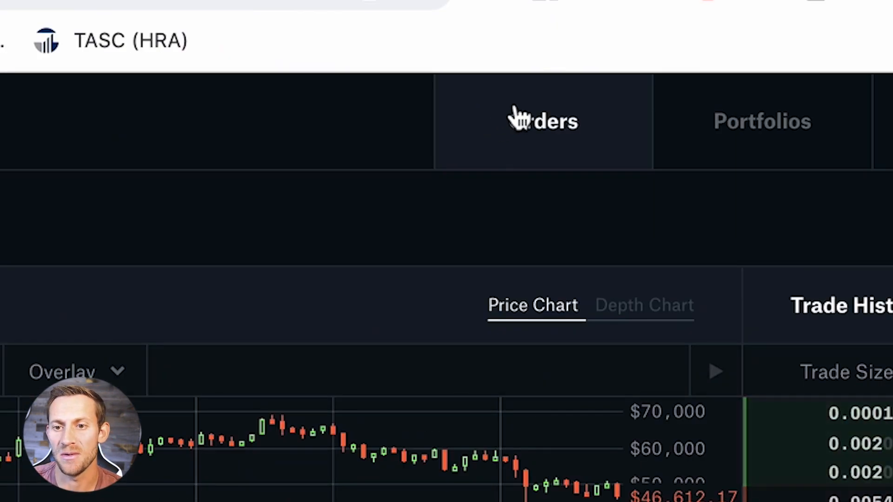
Step: Review the orders page: open orders, filled orders, then the 30-day fee summary of $236.90
click(542, 121)
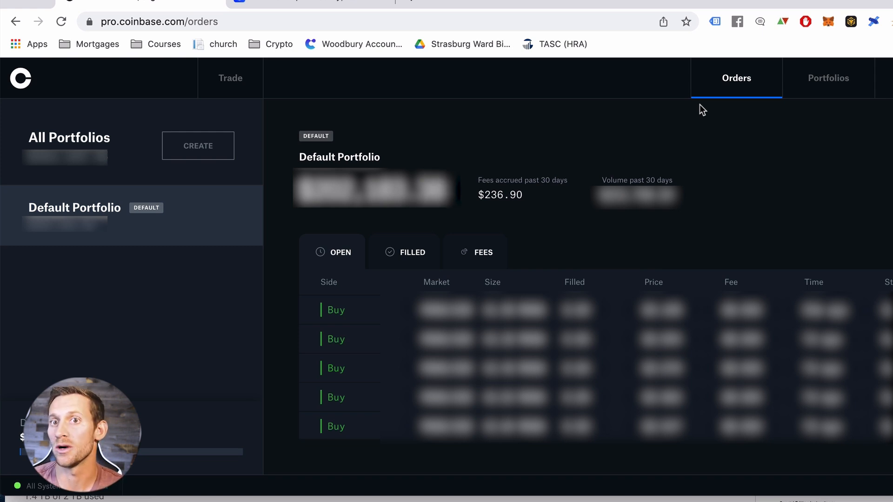
mouse_move(389, 161)
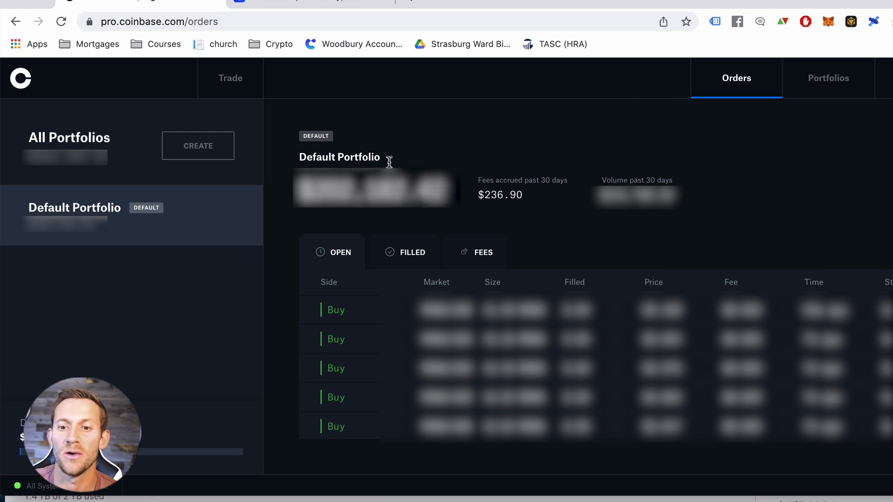
mouse_move(347, 251)
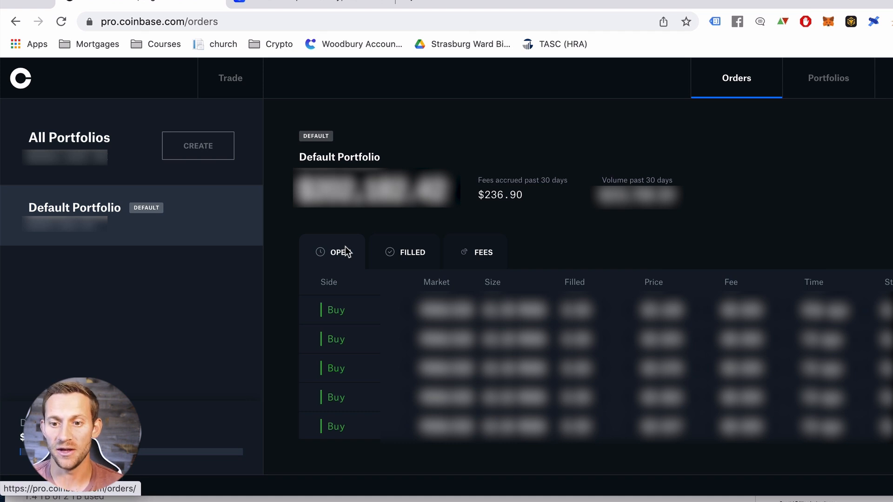
click(405, 252)
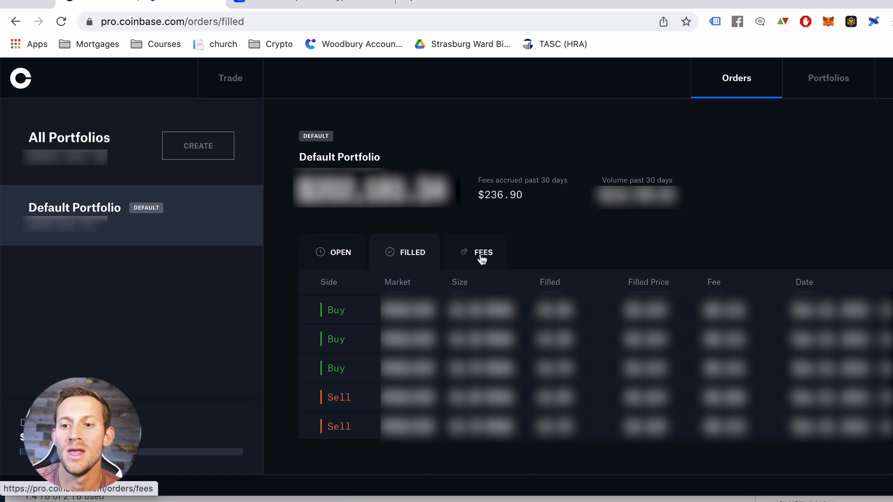
click(482, 252)
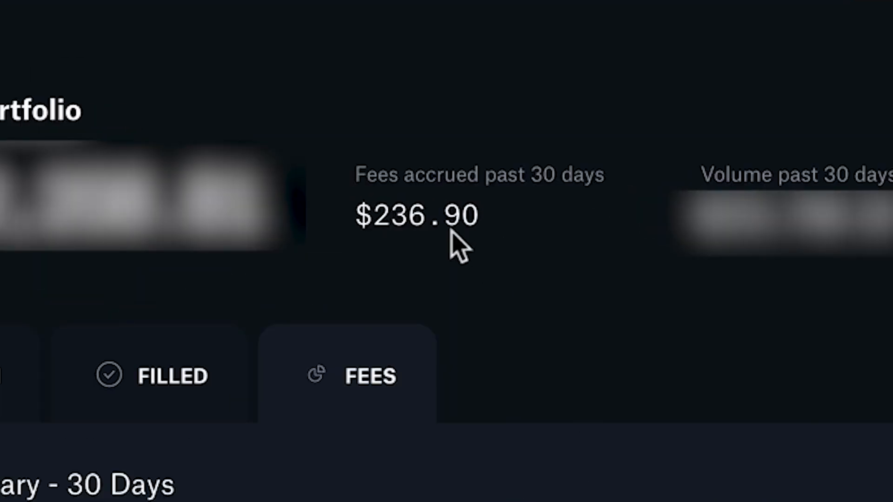
mouse_move(535, 314)
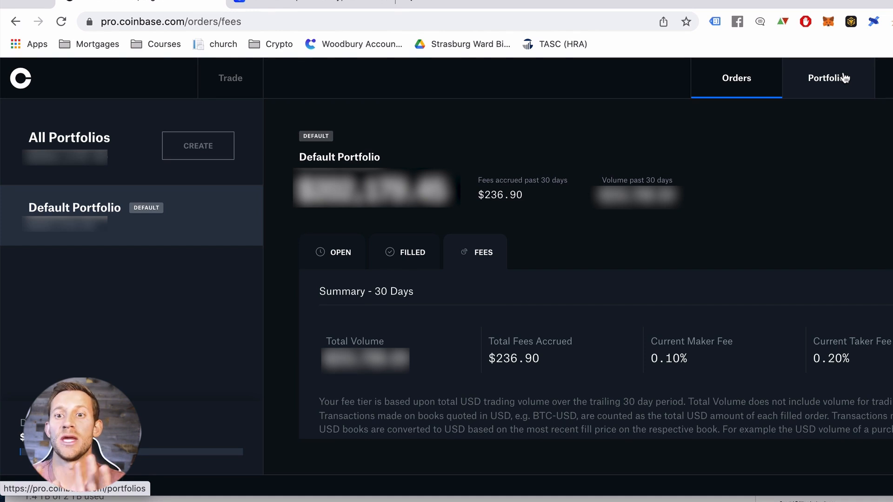
mouse_move(824, 112)
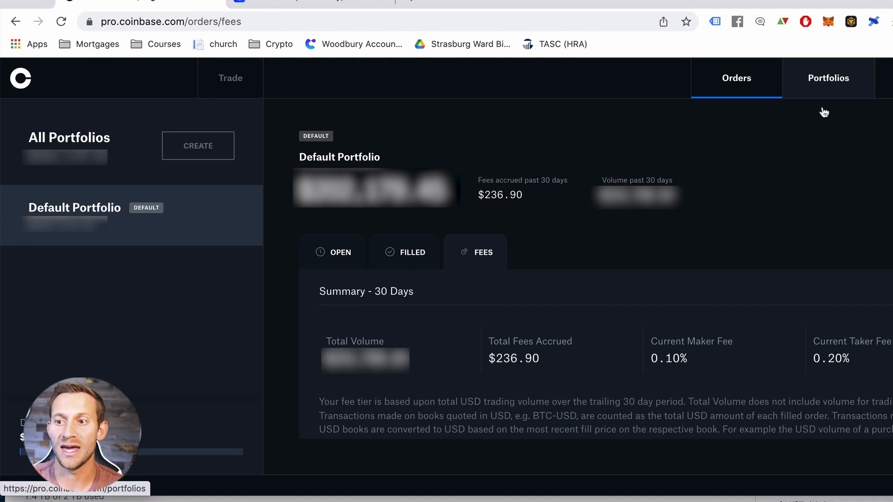
Step: Show the Default Portfolio balances for Bitcoin, Ether and Polkadot on the portfolios page
click(828, 78)
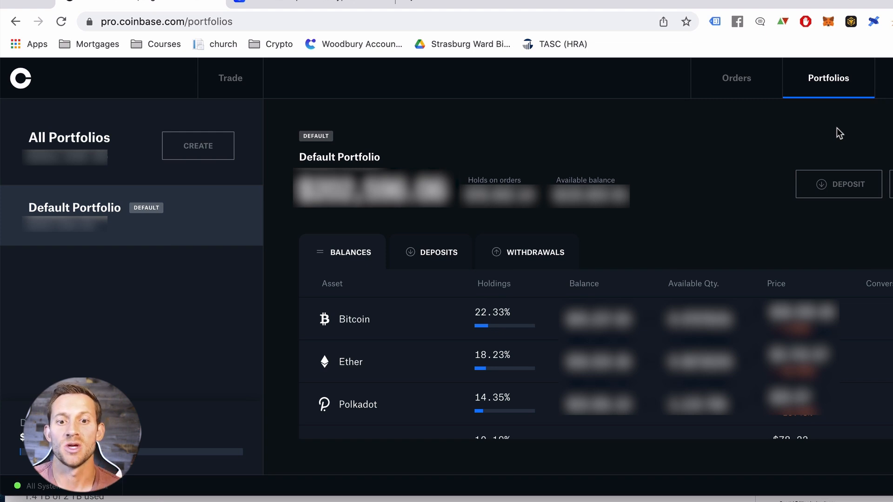
mouse_move(367, 234)
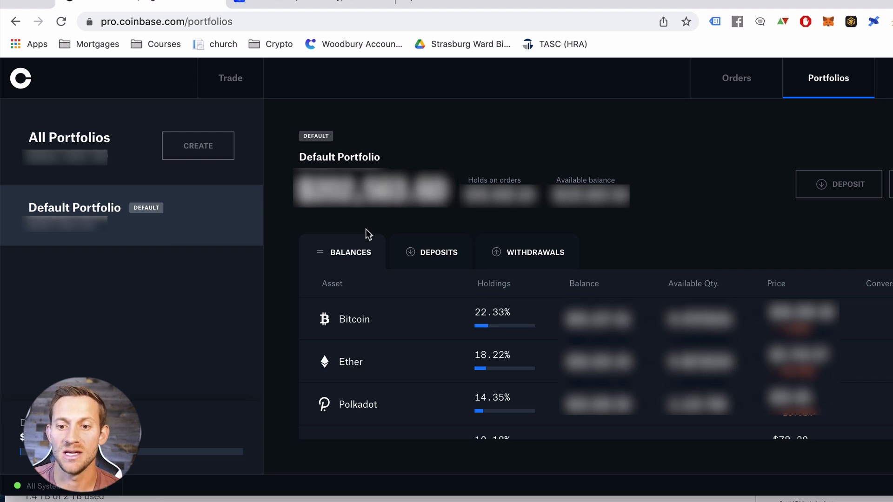
mouse_move(369, 261)
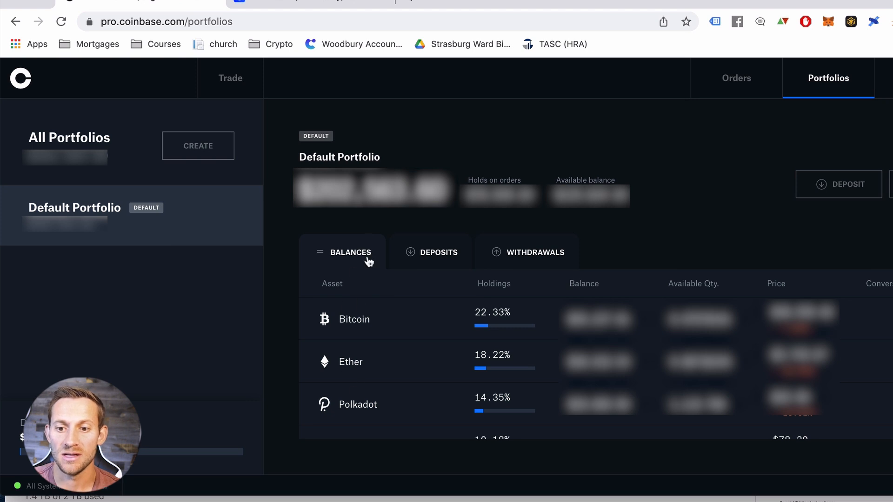
mouse_move(437, 252)
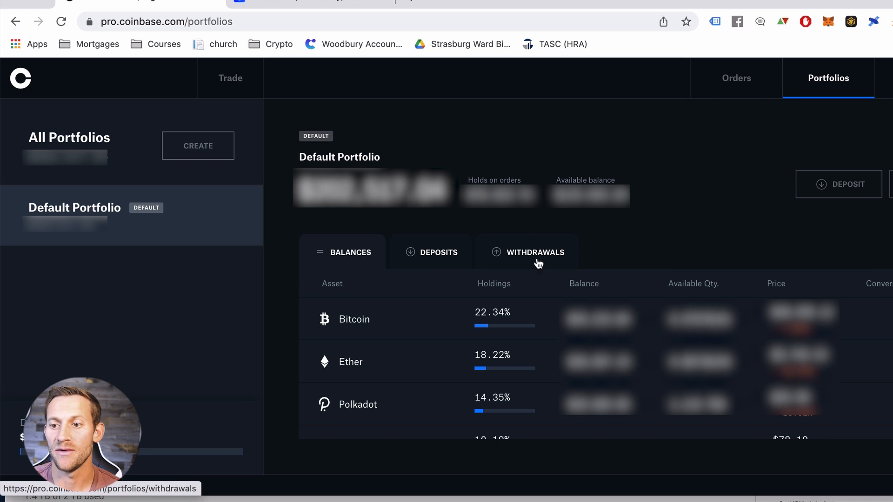
mouse_move(730, 244)
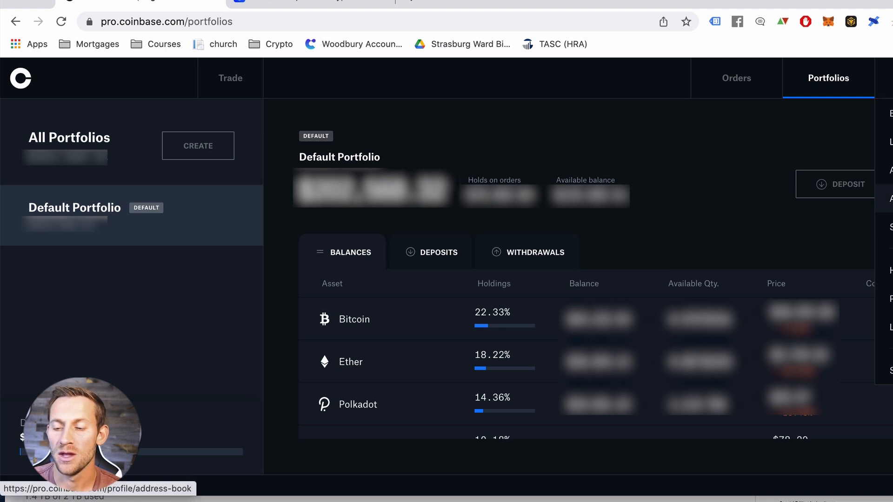
Step: Show the profile address book with whitelisting on and saved AVAX, BTC, MATIC, USDC, SOL addresses
click(99, 488)
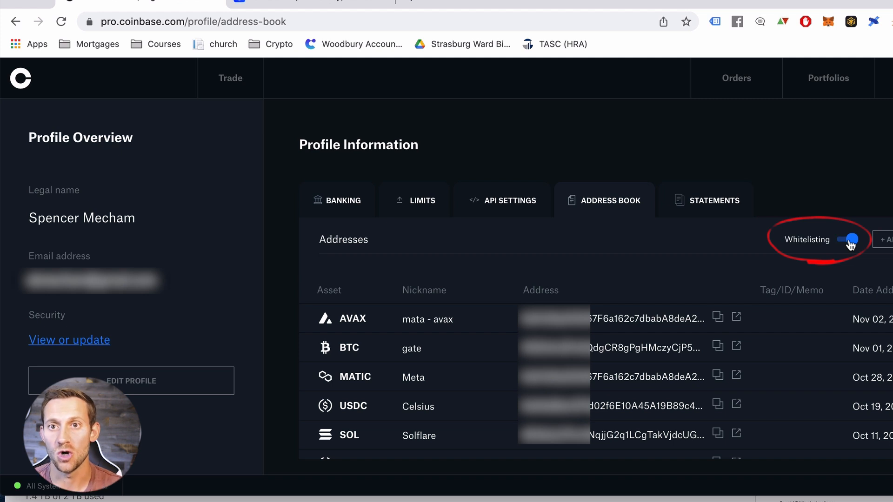
mouse_move(694, 244)
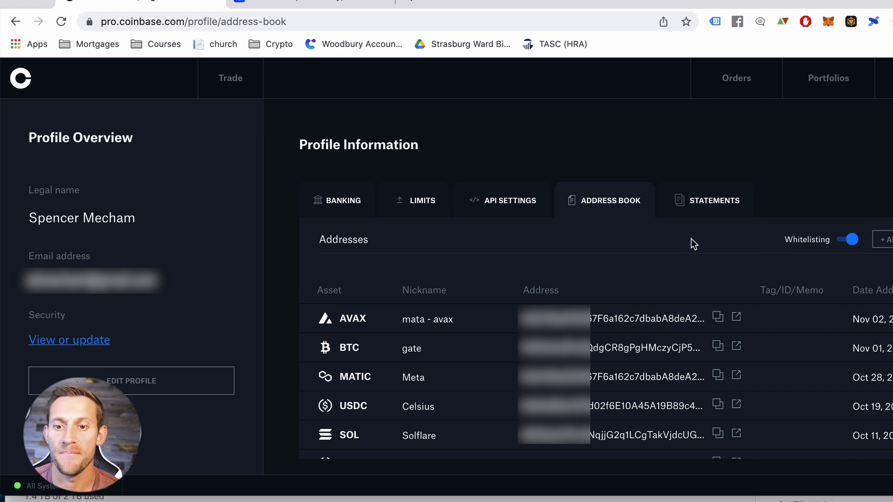
Step: Start a BTC deposit into the Default Portfolio, acknowledging the bitcoin-only warning, and reveal the wallet address and QR code
click(230, 79)
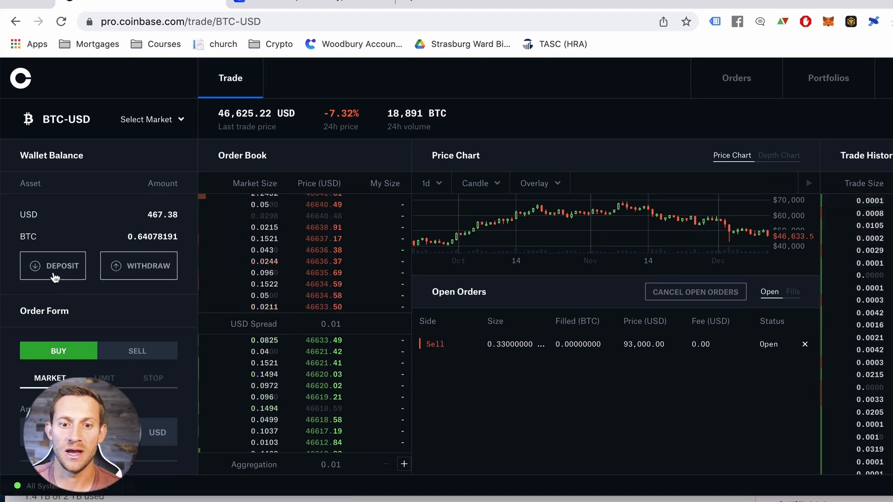
click(52, 265)
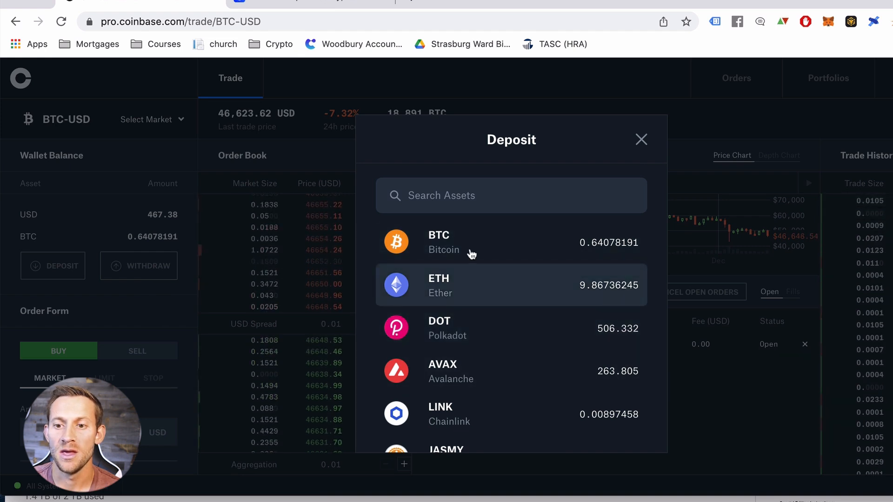
click(473, 241)
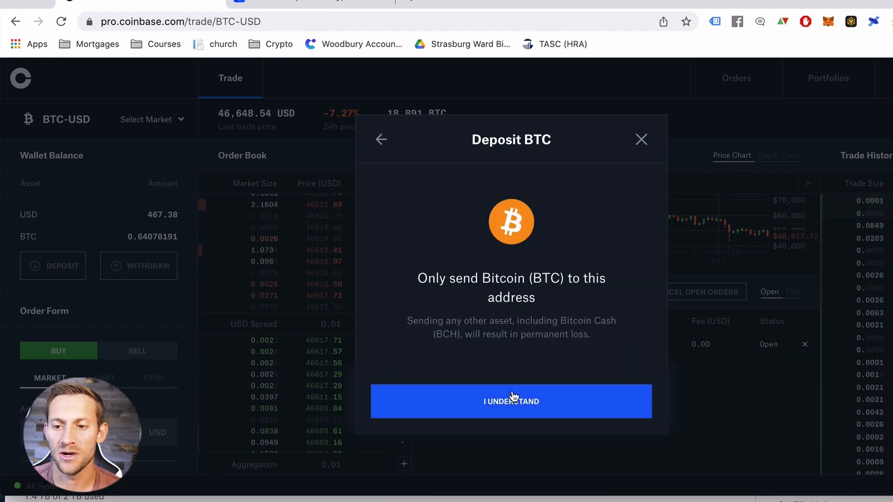
click(510, 401)
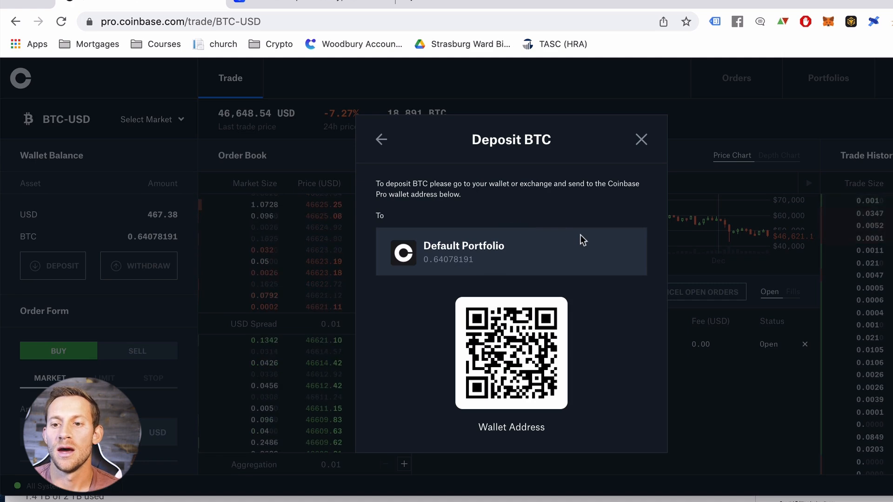
scroll(down, 3)
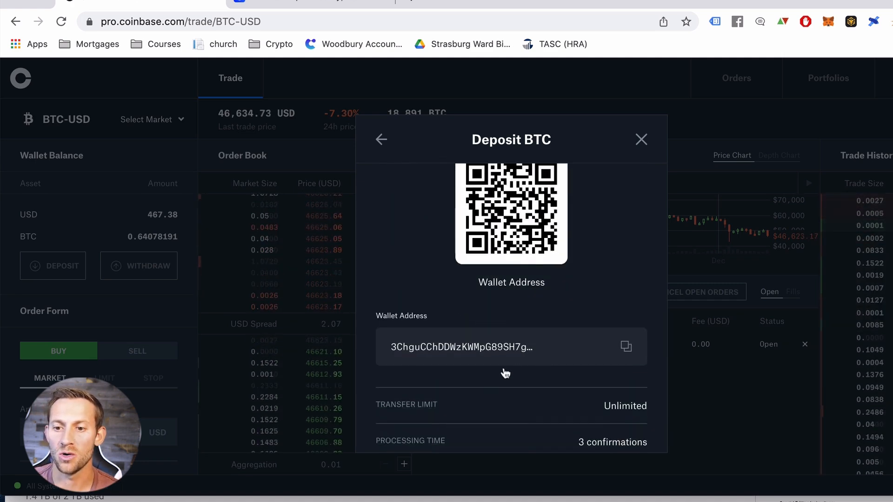